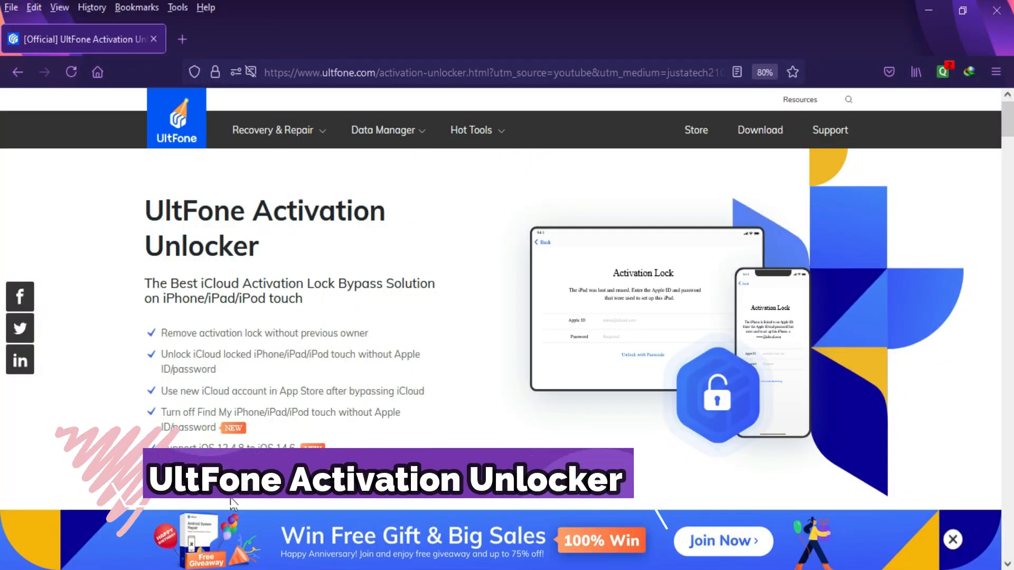
Scroll down the UltFone Activation Unlocker product page toward the download link.
{"action": "scroll", "scroll_direction": "down", "scroll_amount": 3}
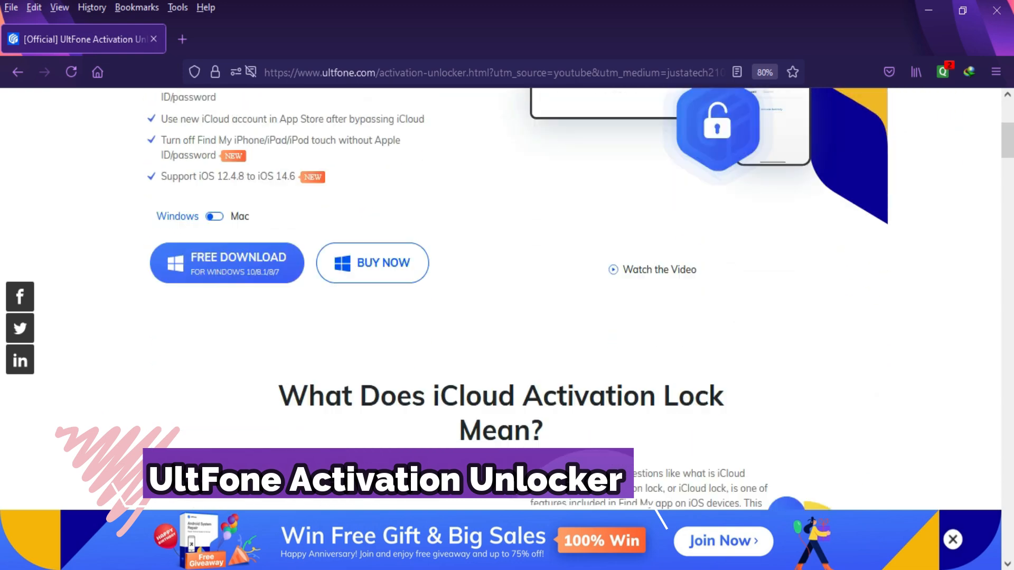
{"action": "scroll", "scroll_direction": "down", "scroll_amount": 3}
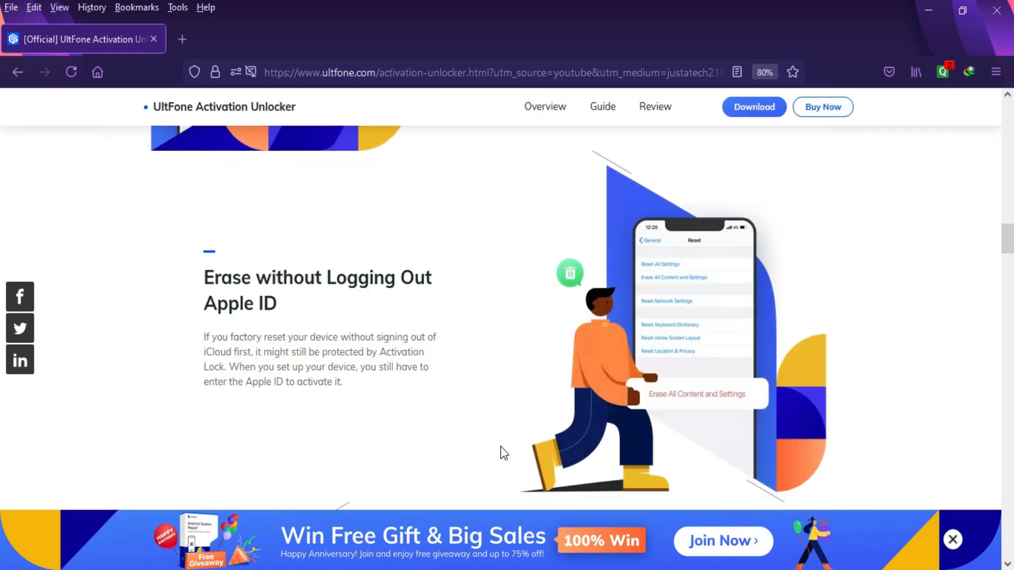
{"action": "scroll", "scroll_direction": "down", "scroll_amount": 3}
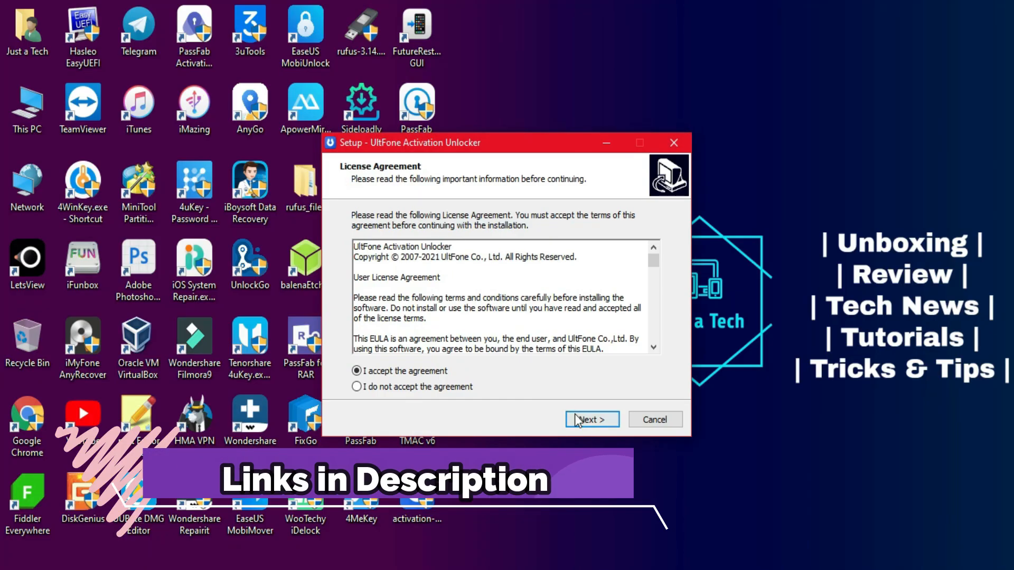
Continue the installer past the accepted license agreement to finish setup.
{"action": "left_click", "coordinate": [590, 419]}
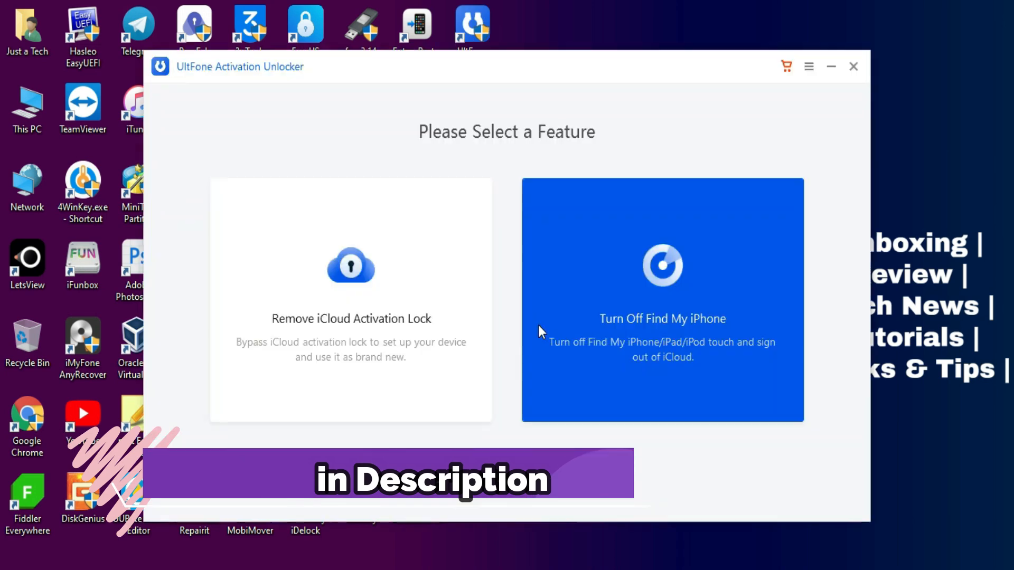
{"action": "mouse_move", "coordinate": [454, 108]}
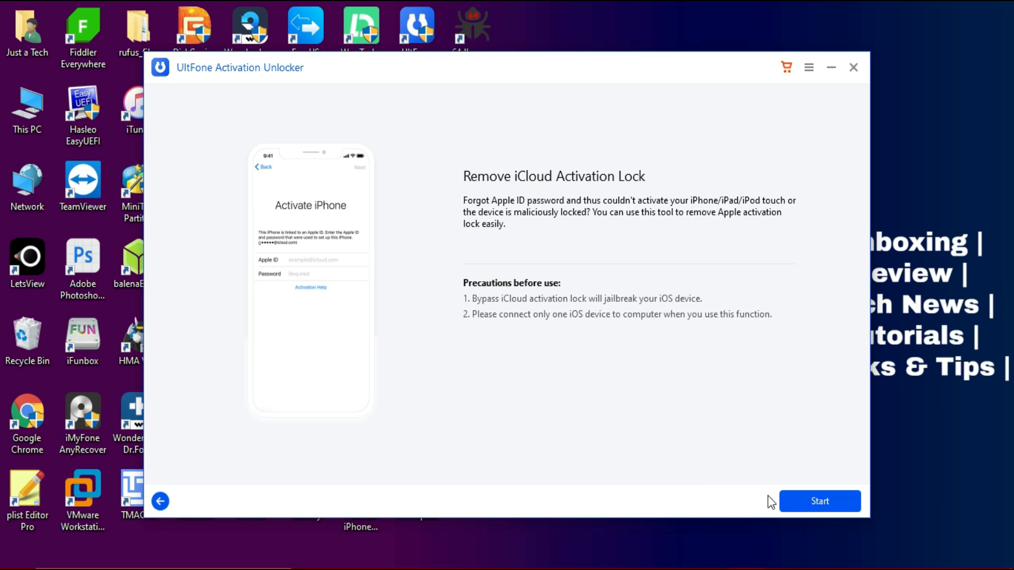
Start lock removal, burn the jailbreak environment to the USB drive, and view tutorial step 3.
{"action": "left_click", "coordinate": [819, 500]}
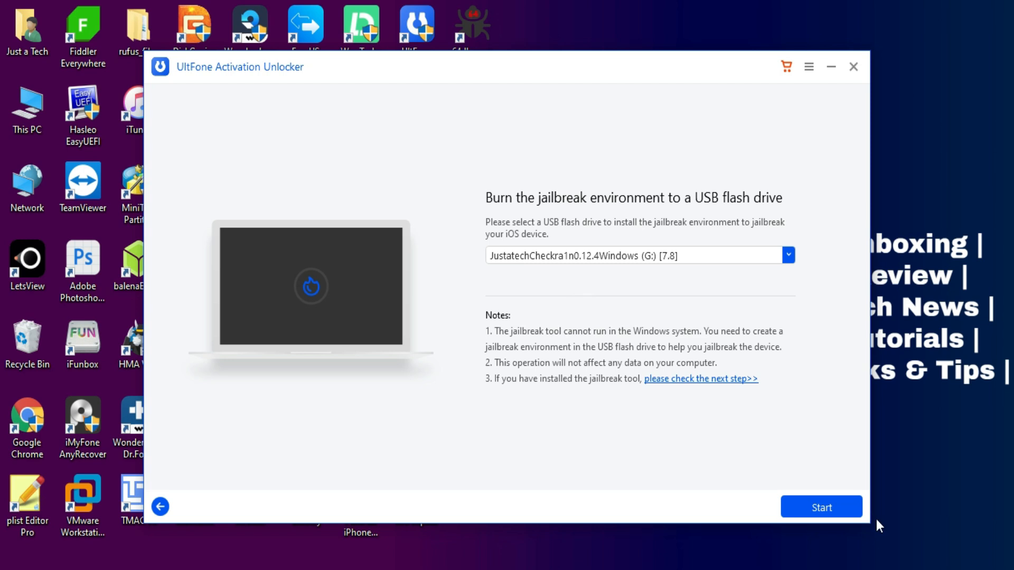
{"action": "left_click", "coordinate": [821, 507]}
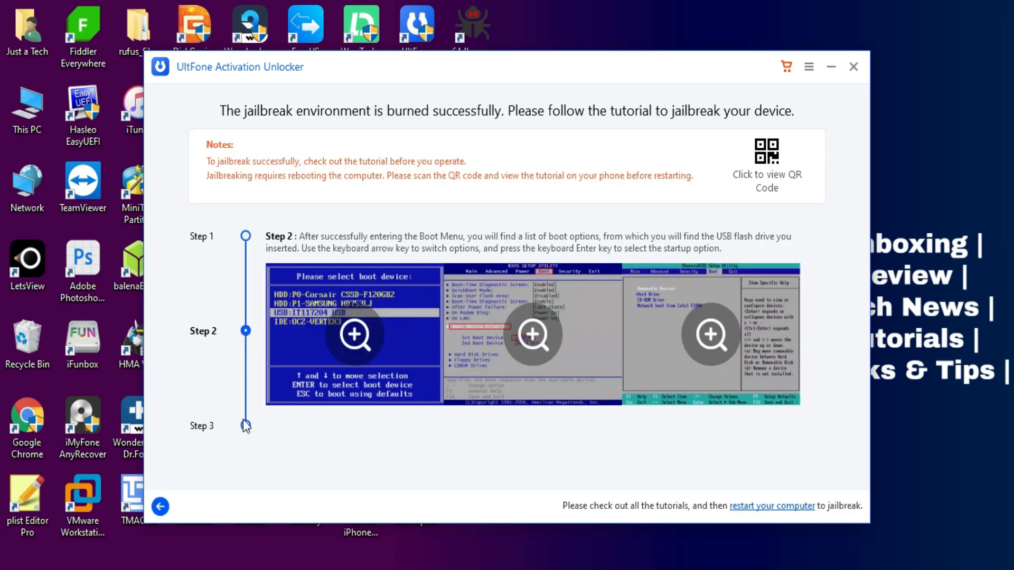
{"action": "left_click", "coordinate": [245, 426]}
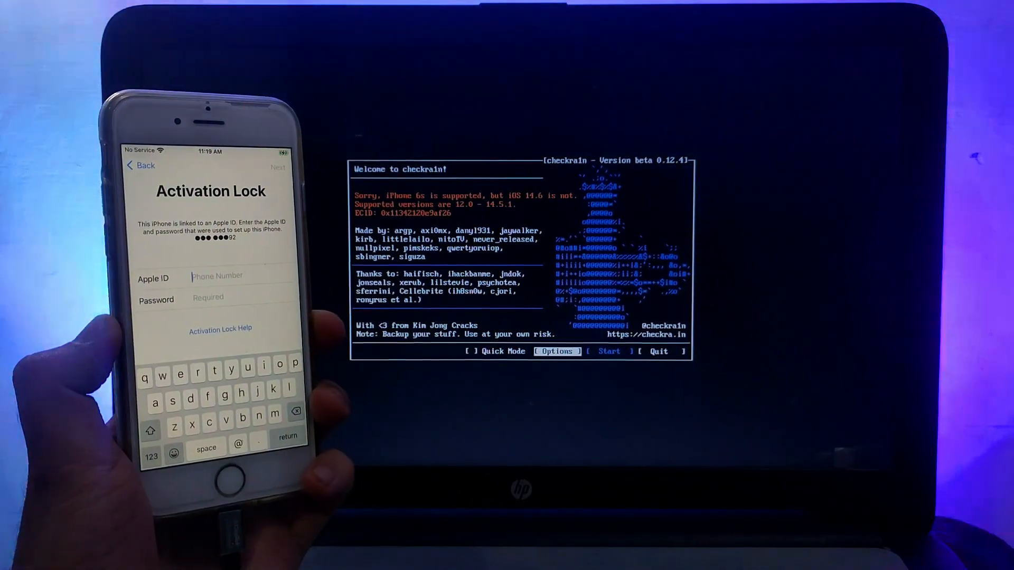
Run the checkra1n jailbreak on the iPhone, guiding it through recovery into DFU mode.
{"action": "left_click", "coordinate": [557, 351]}
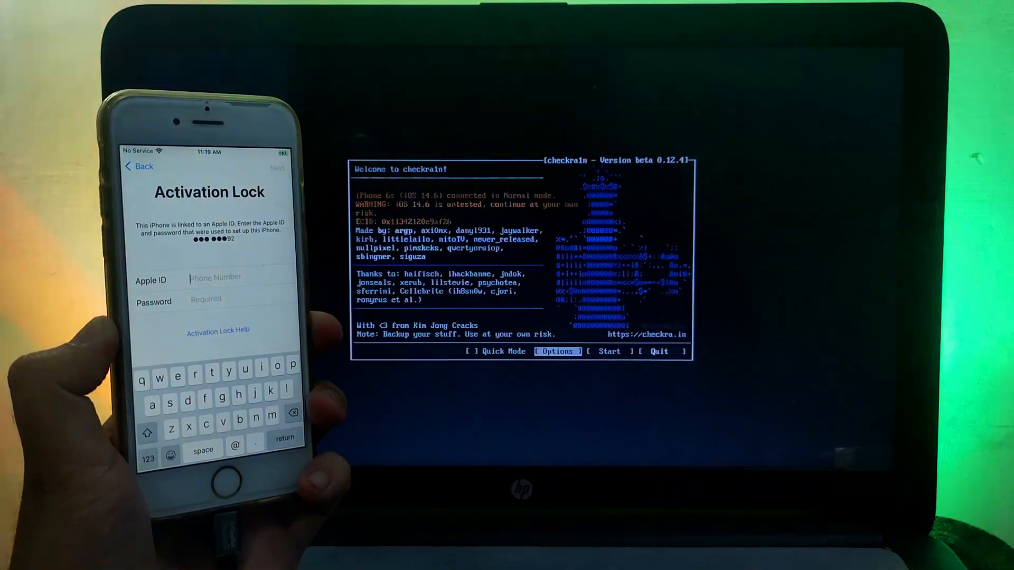
{"action": "left_click", "coordinate": [609, 351]}
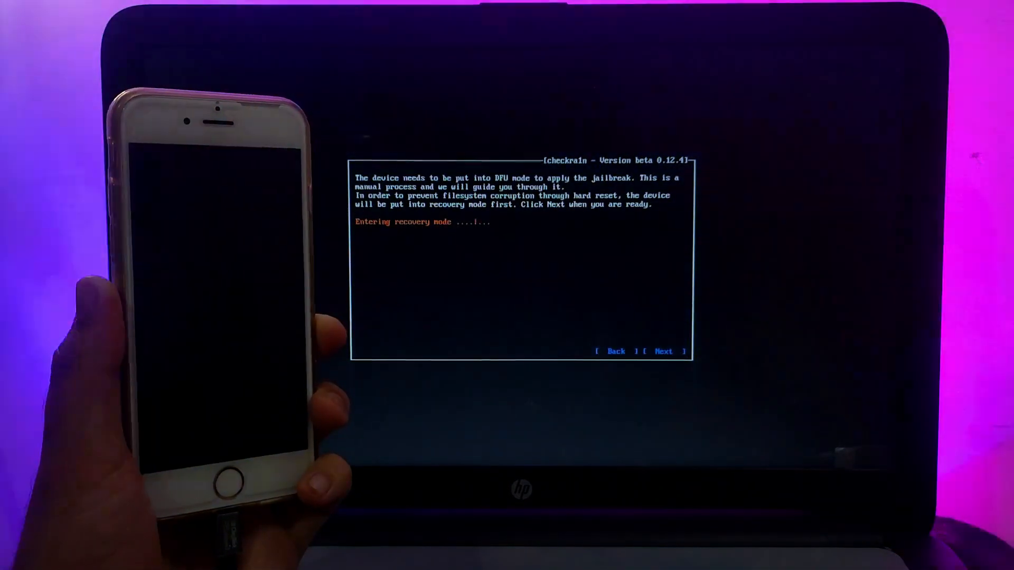
{"action": "left_click", "coordinate": [663, 350]}
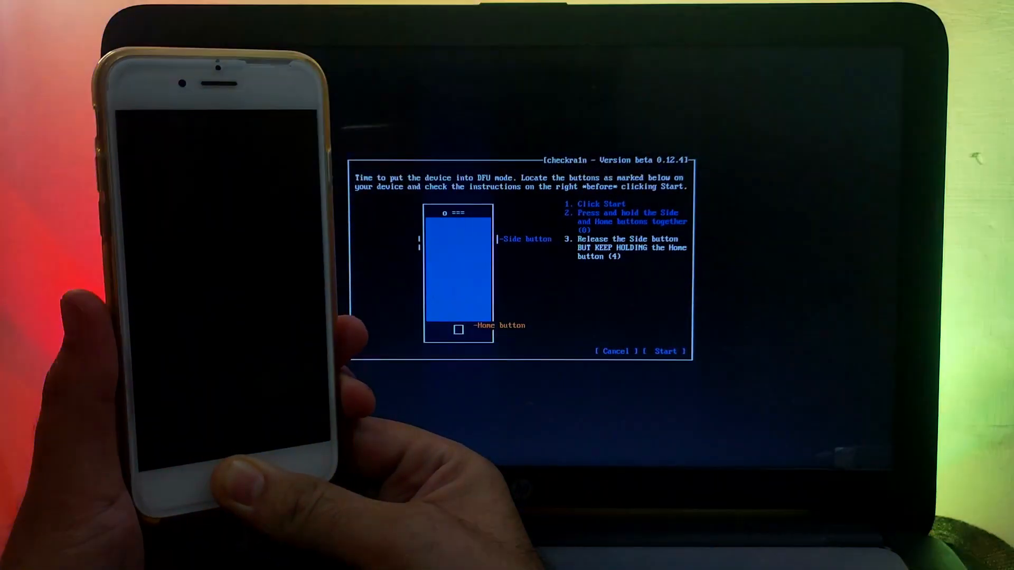
{"action": "left_click", "coordinate": [666, 350]}
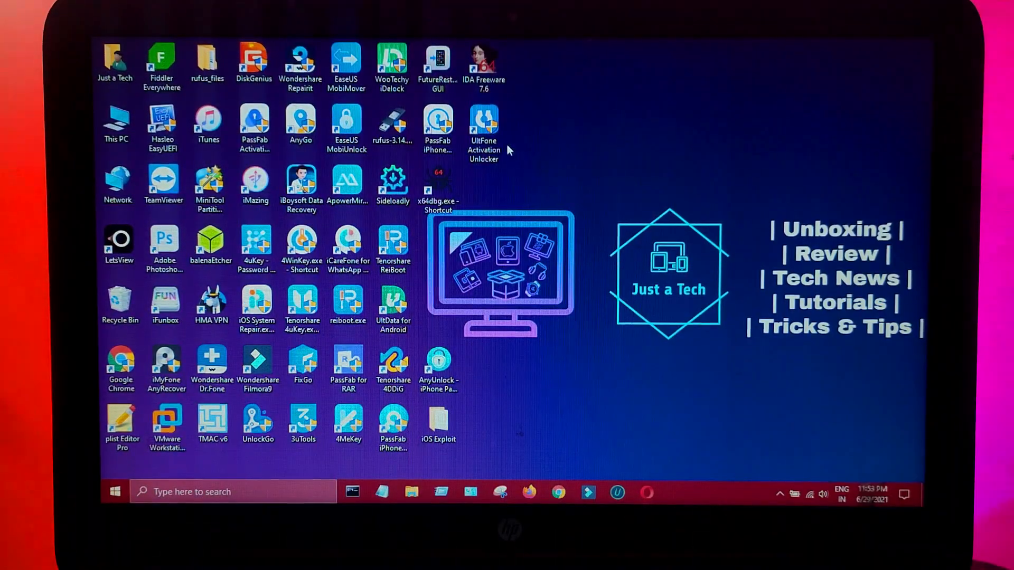
Relaunch UltFone from the desktop, start removal and accept the usage agreement for the iPhone 6S.
{"action": "double_click", "coordinate": [483, 127]}
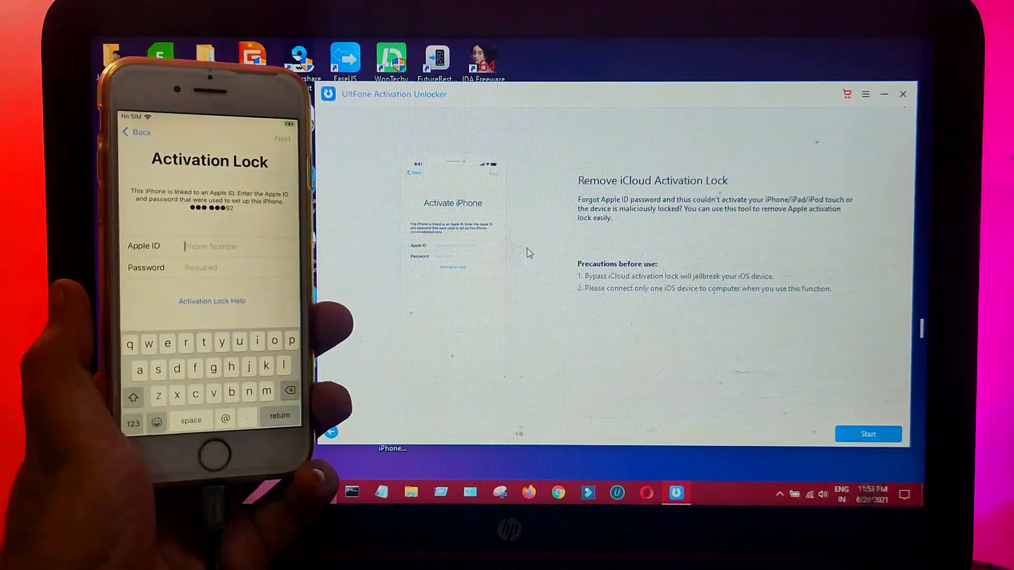
{"action": "left_click", "coordinate": [868, 434]}
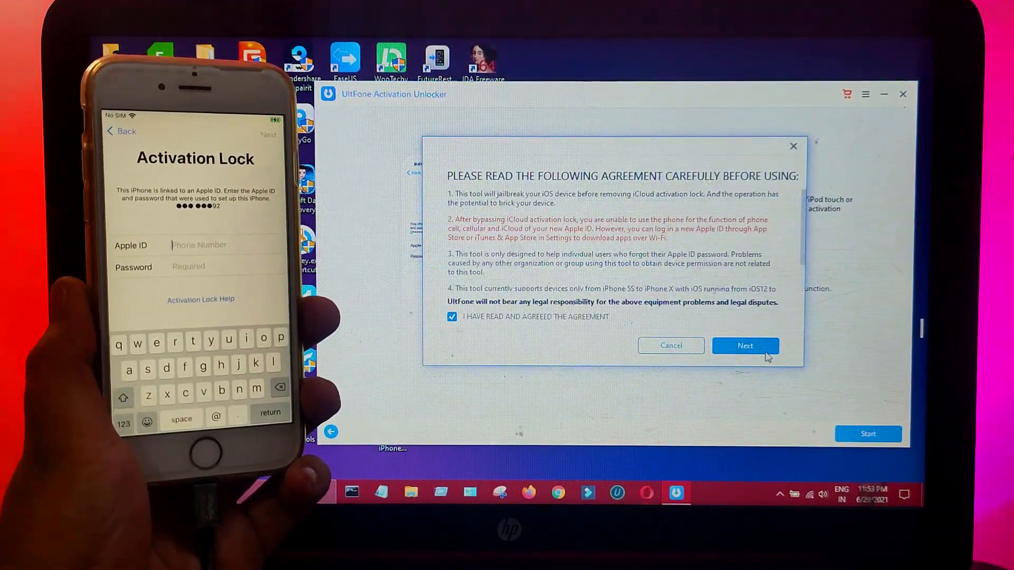
{"action": "left_click", "coordinate": [744, 345]}
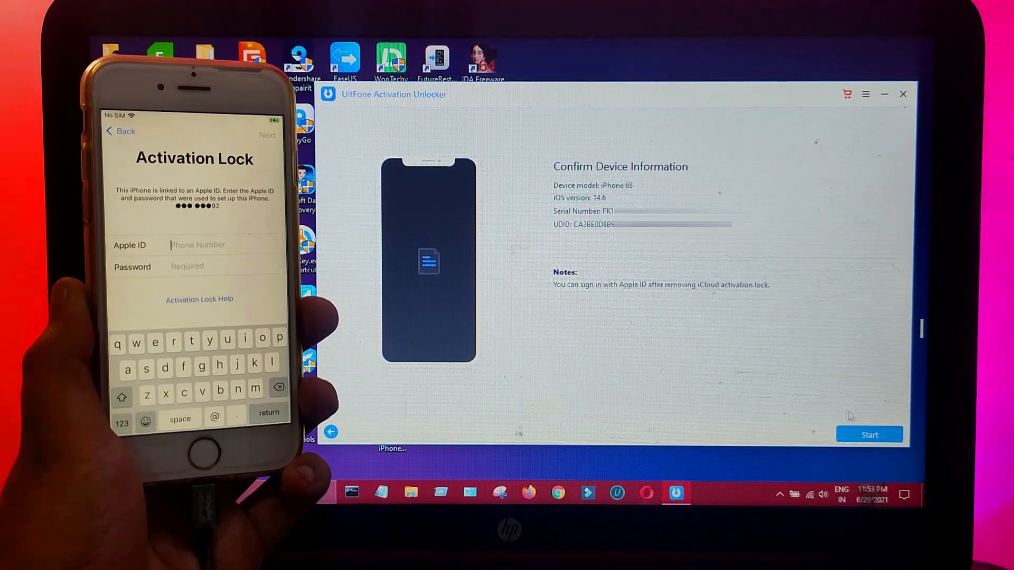
Remove the activation lock on the confirmed iPhone 6S and acknowledge the success message.
{"action": "left_click", "coordinate": [870, 434]}
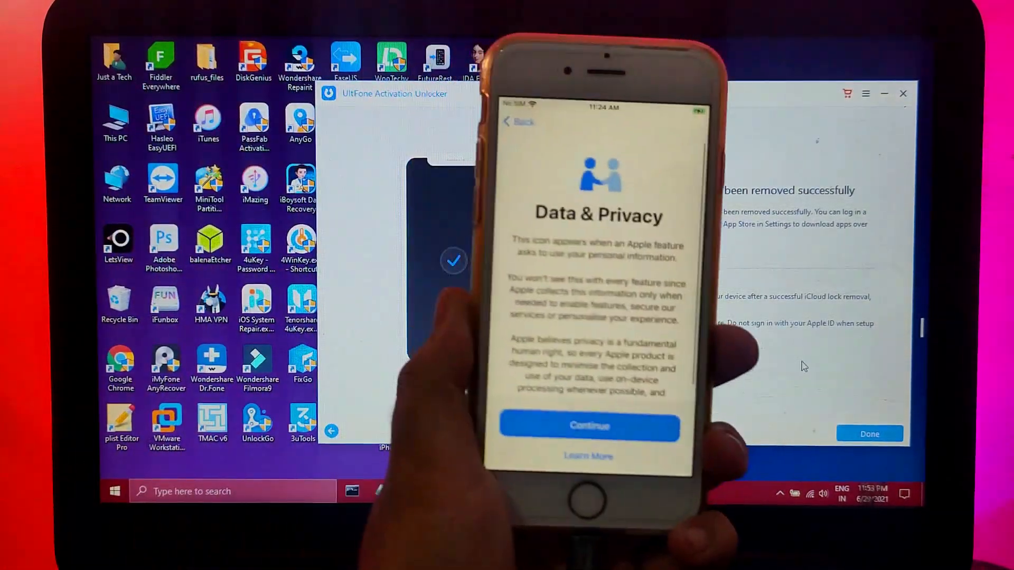
{"action": "left_click", "coordinate": [588, 425]}
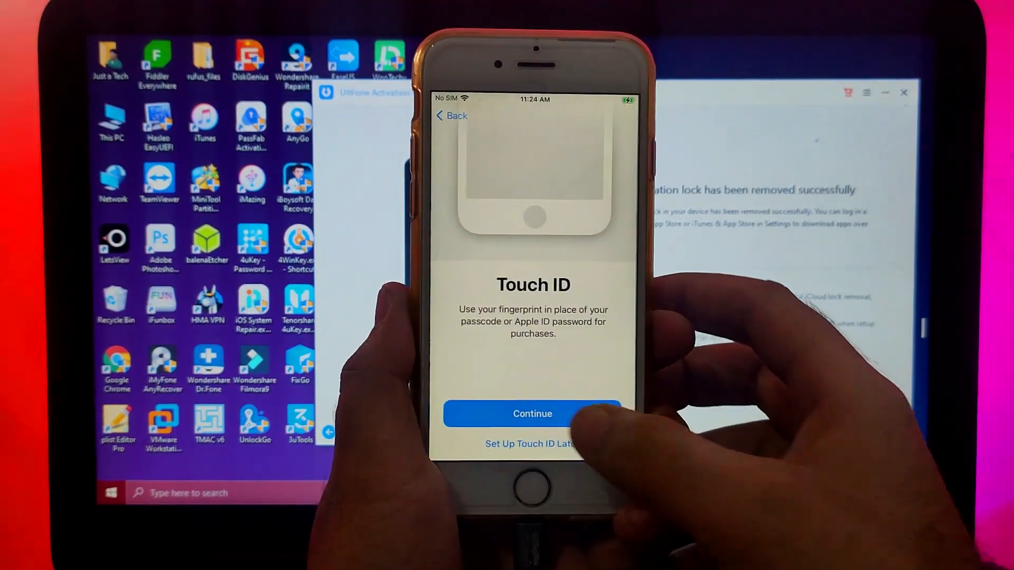
{"action": "left_click", "coordinate": [533, 414]}
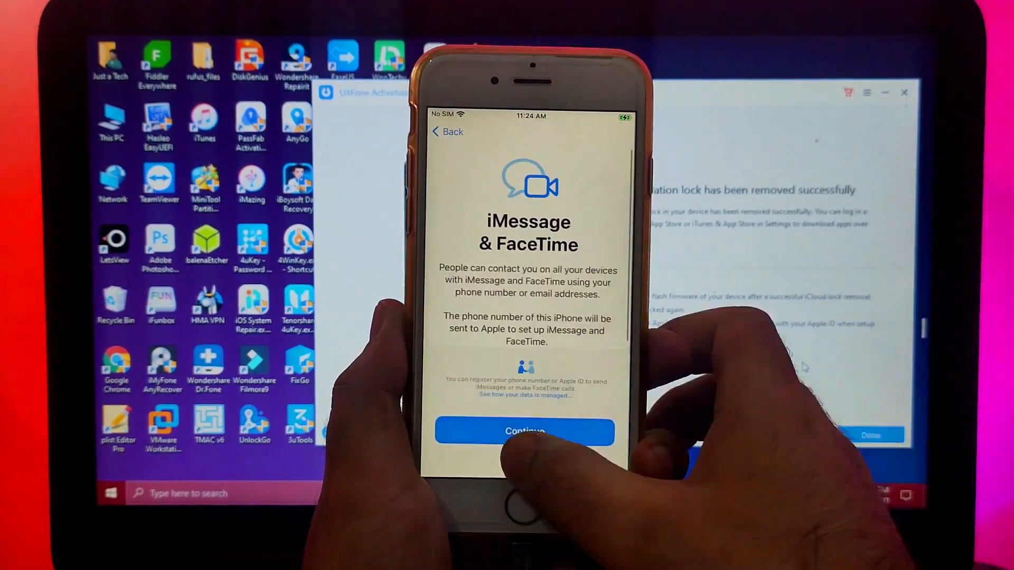